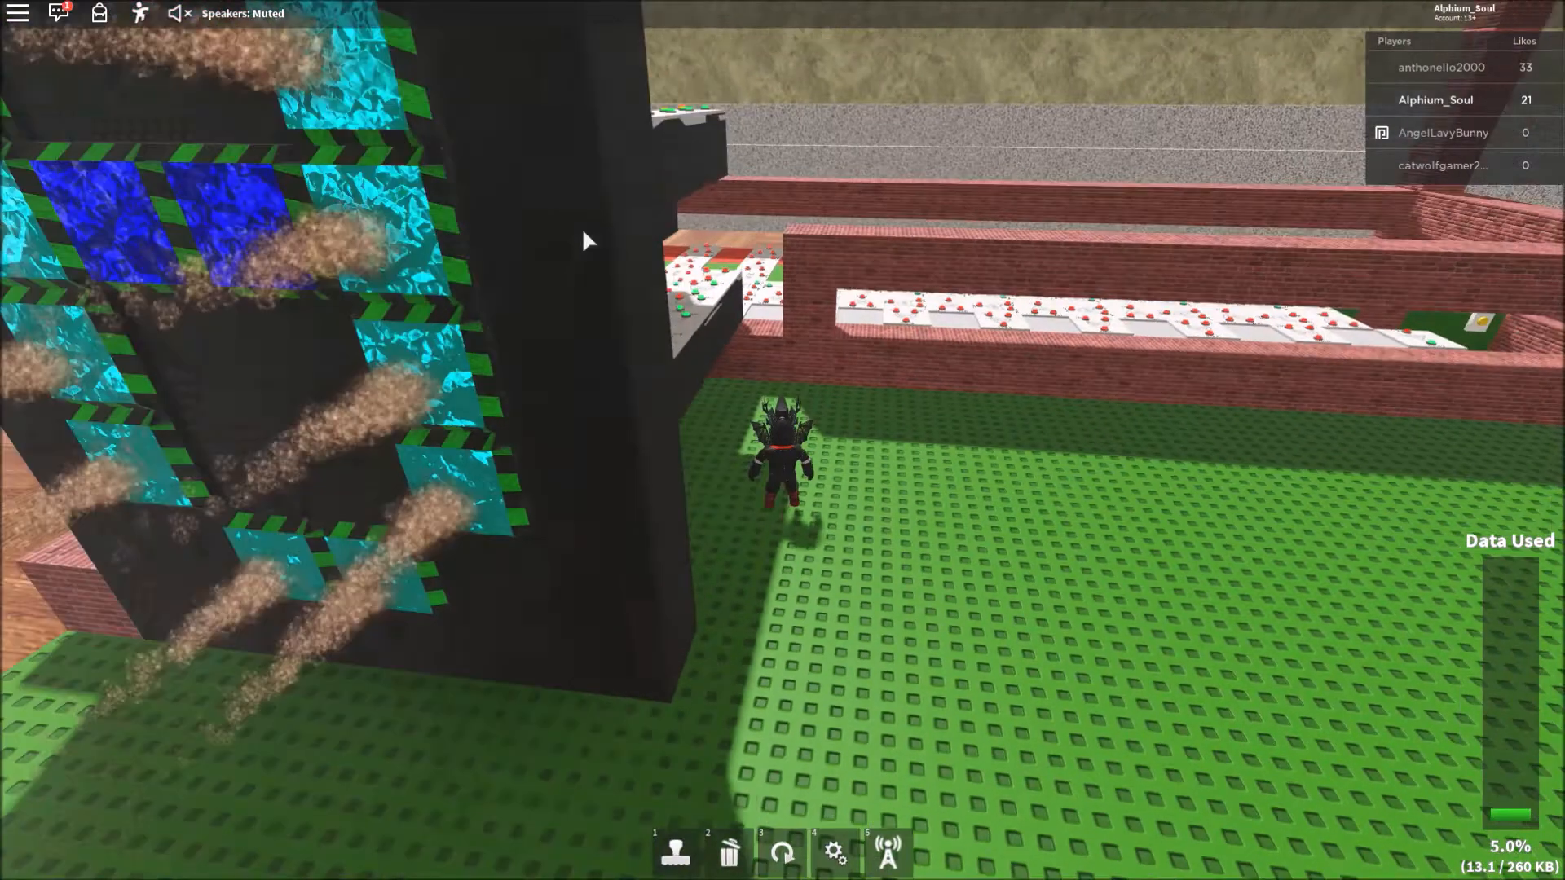
# - Choose a dark block from the Advanced Building and Wiring sets to place by the wall
pyautogui.click(675, 852)
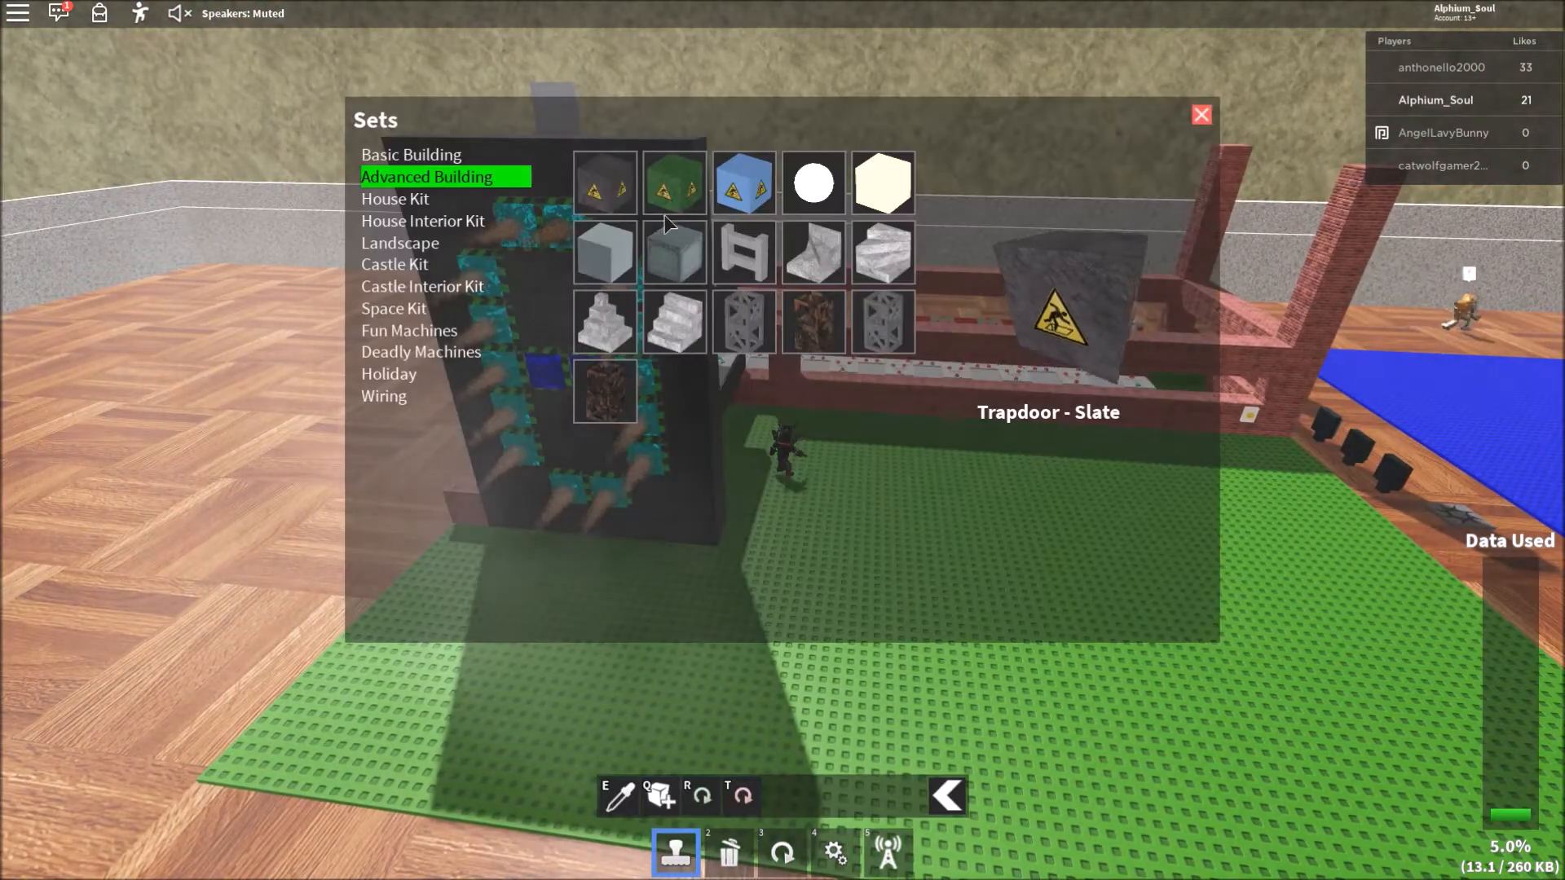
pyautogui.click(1201, 114)
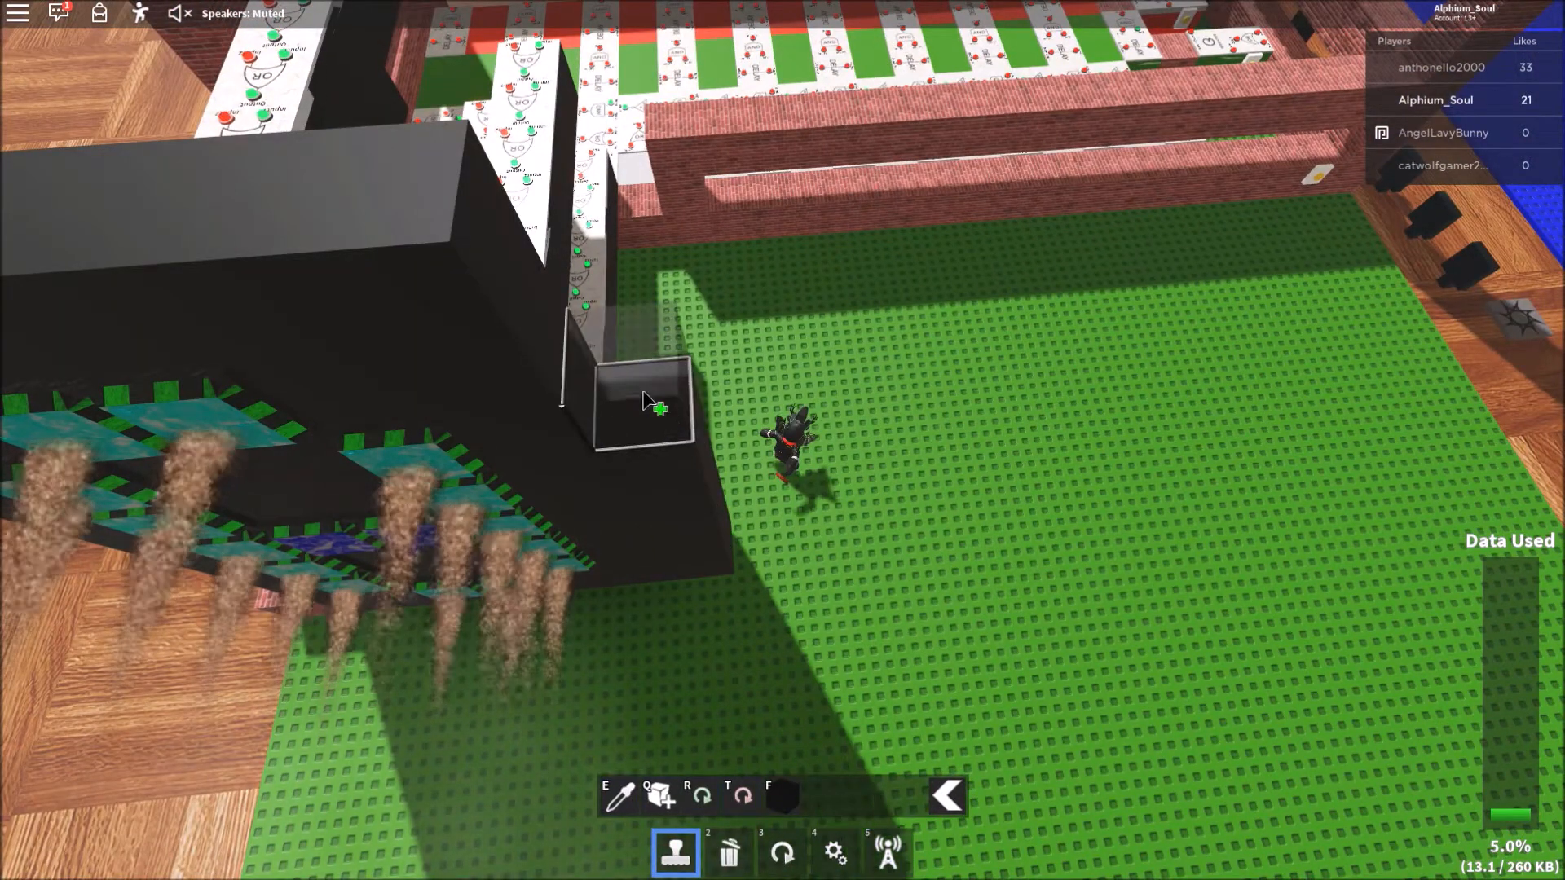
pyautogui.click(675, 851)
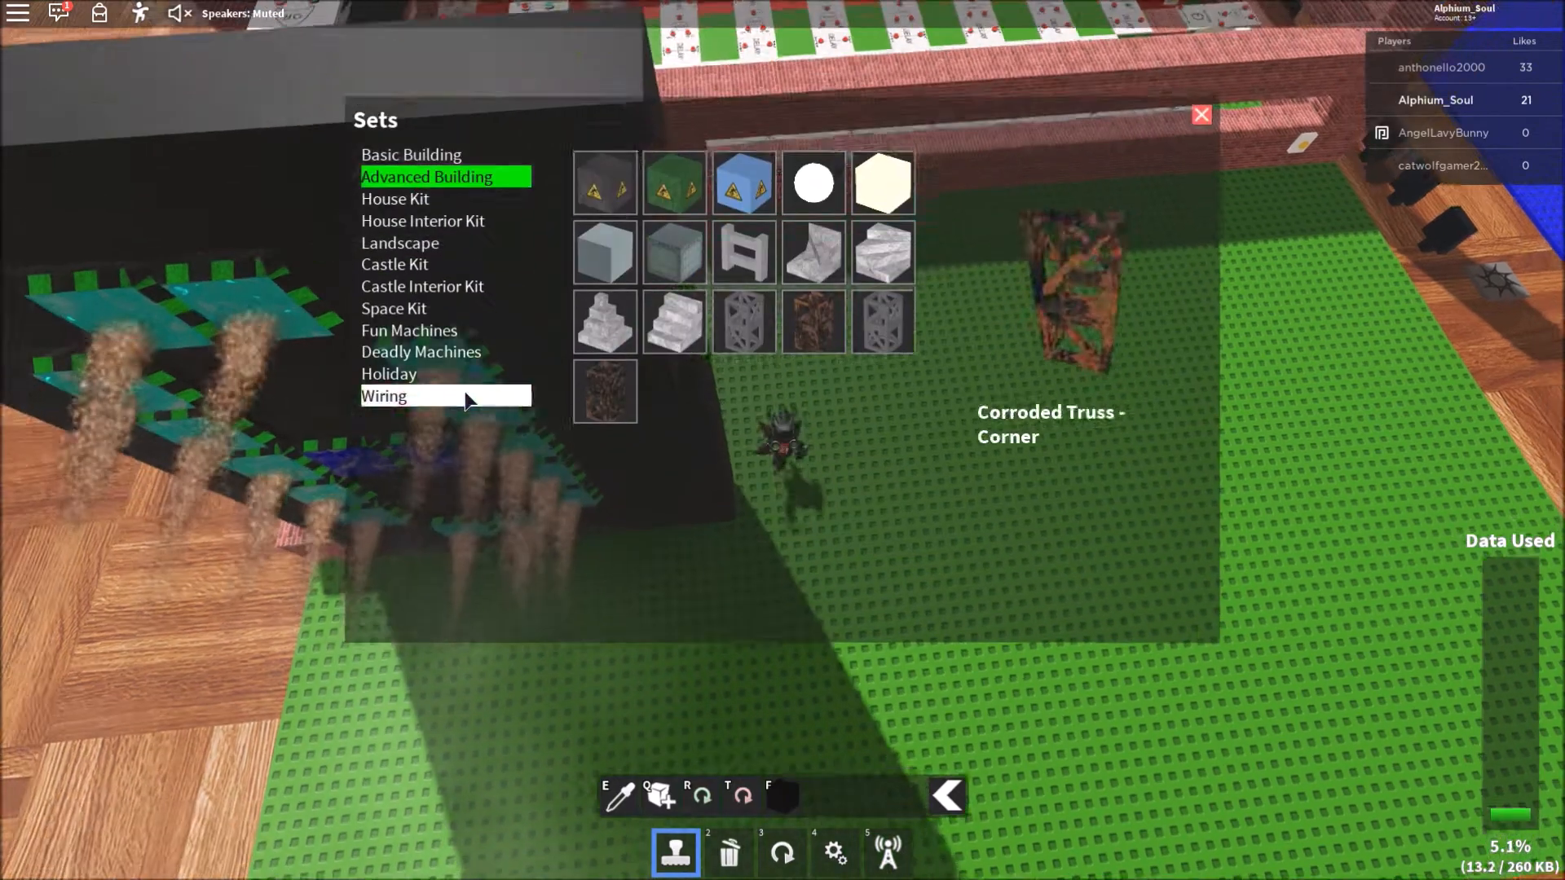
pyautogui.click(1201, 114)
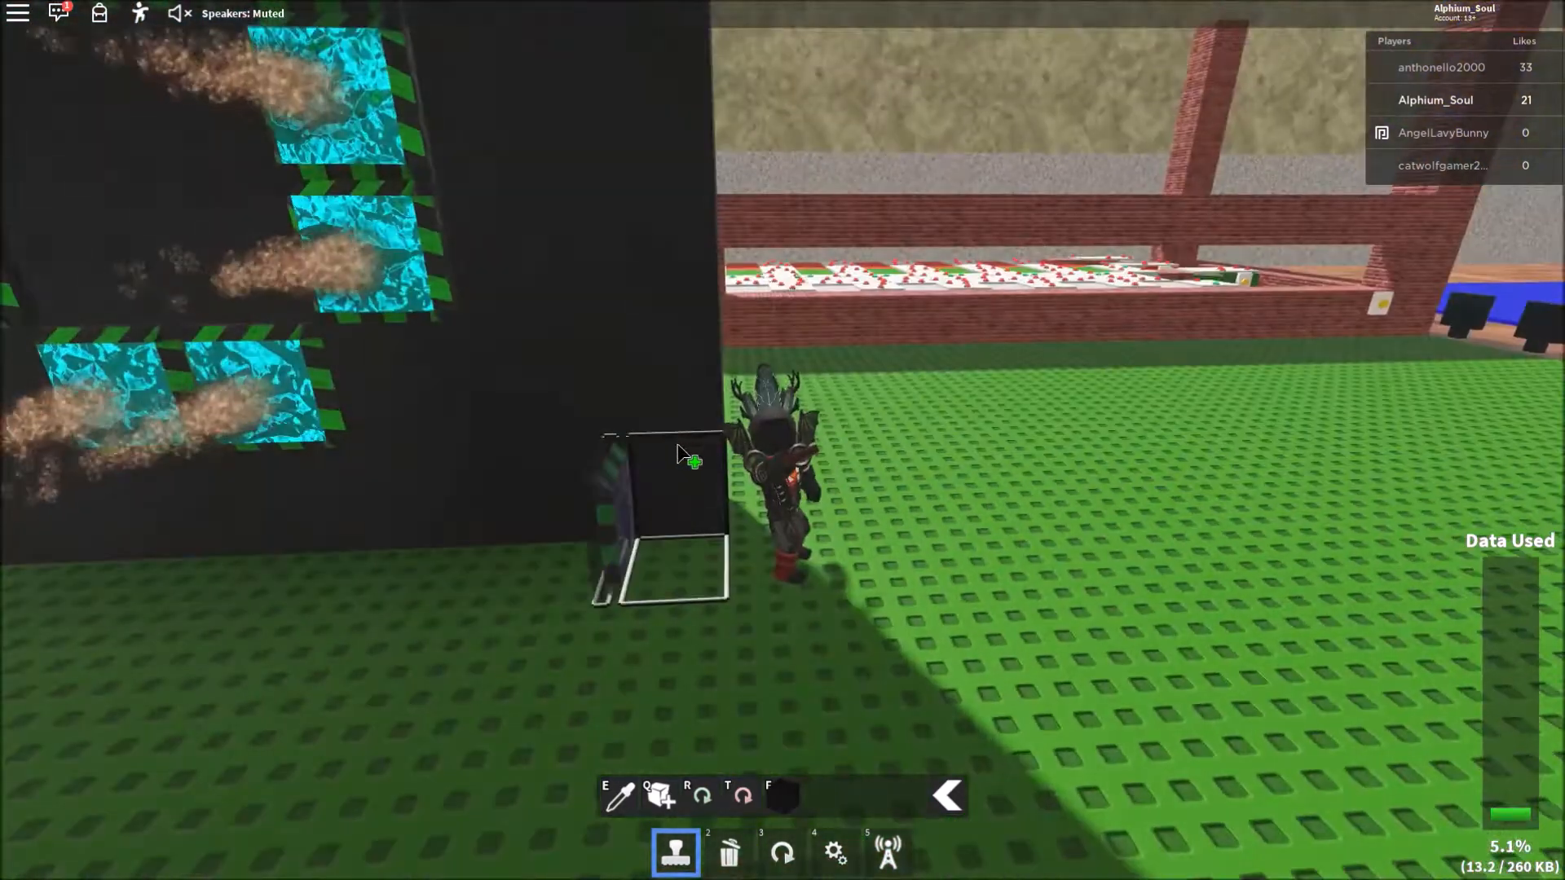
# - Place the block at the wall's base and configure it so it shows blue
pyautogui.click(834, 853)
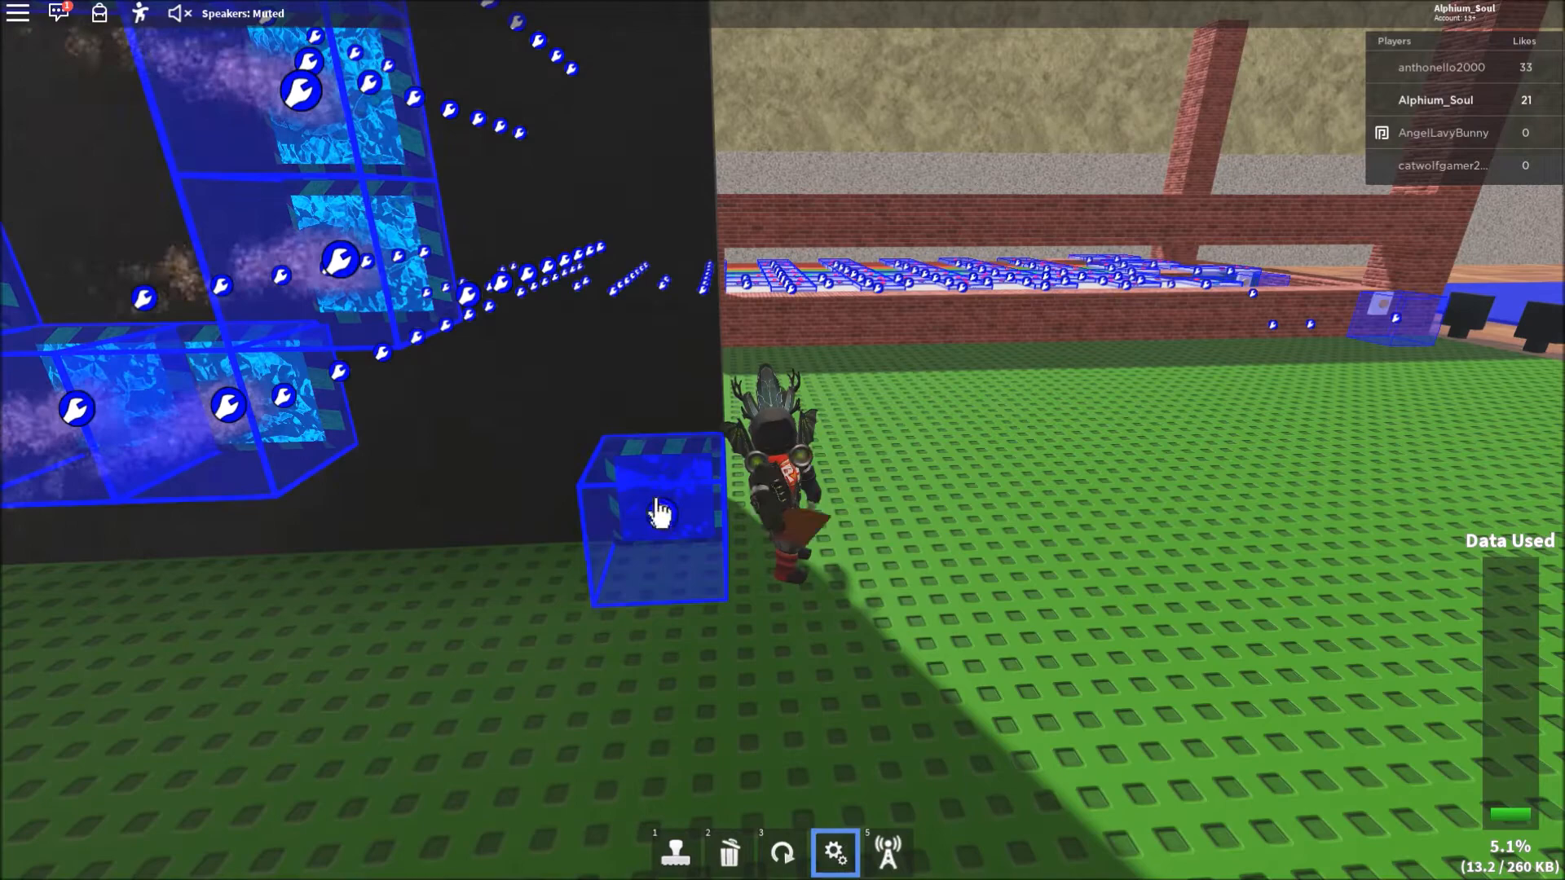
pyautogui.click(657, 513)
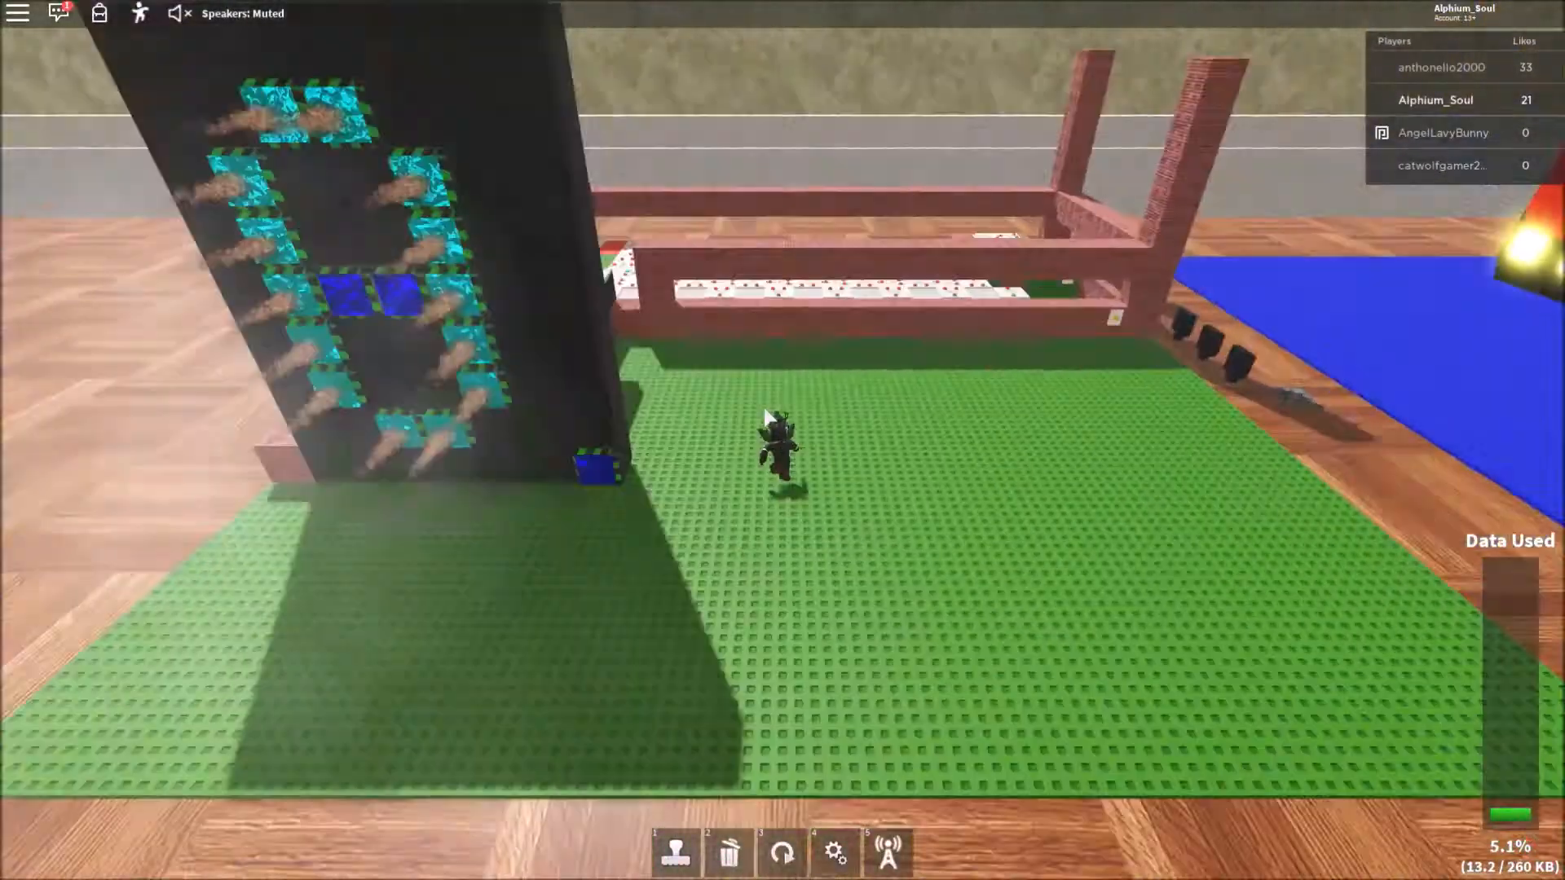
# - Link an OR gate's output to a fan receiver, then pick the OR Gate part from the Wiring set
pyautogui.click(675, 851)
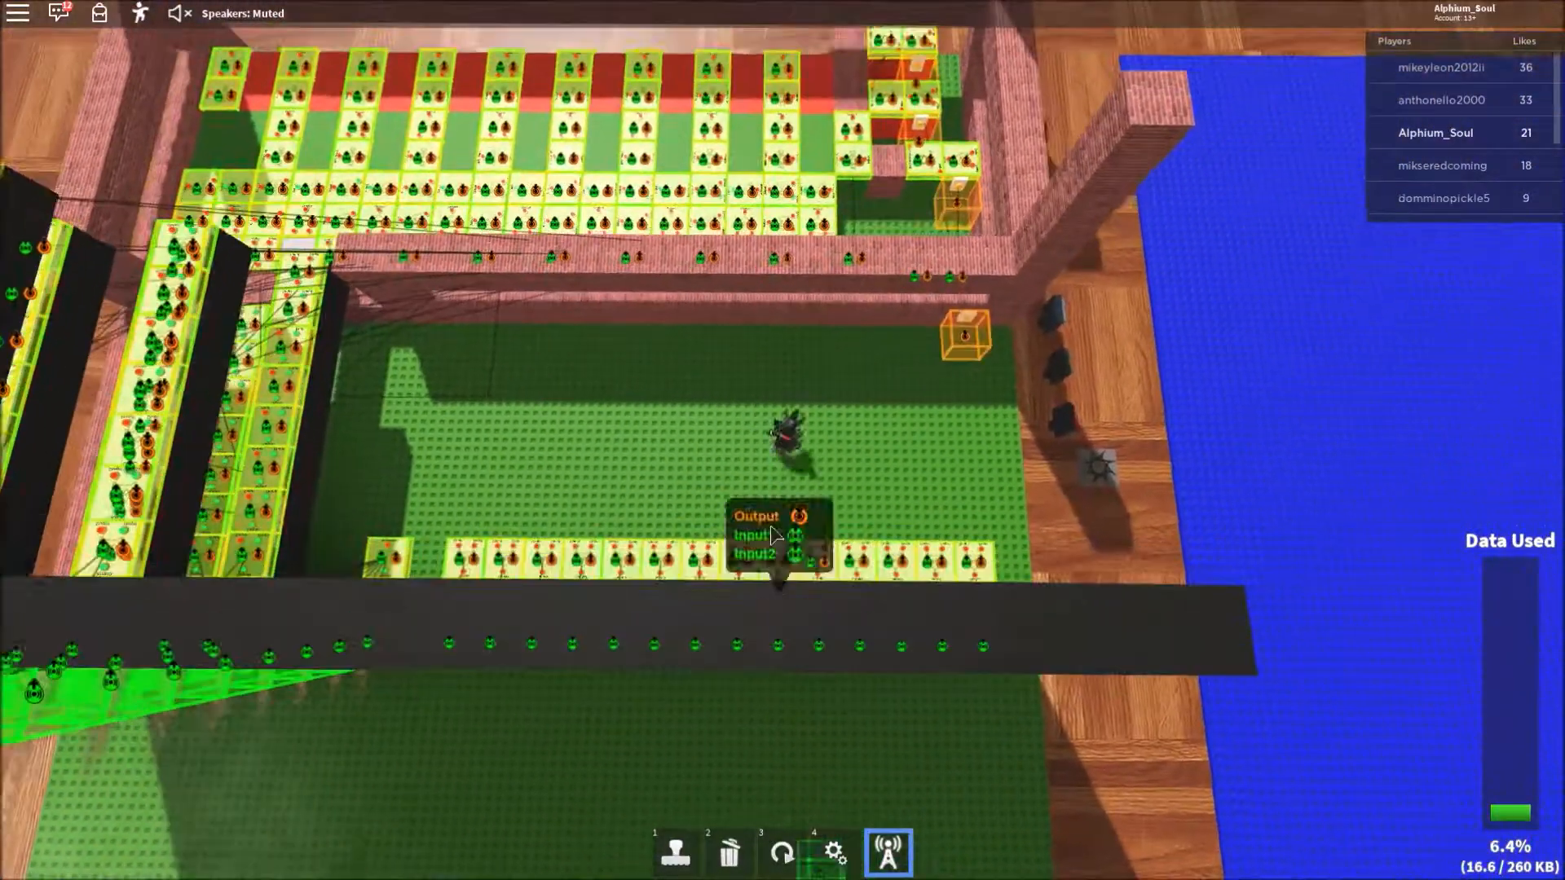
pyautogui.click(754, 517)
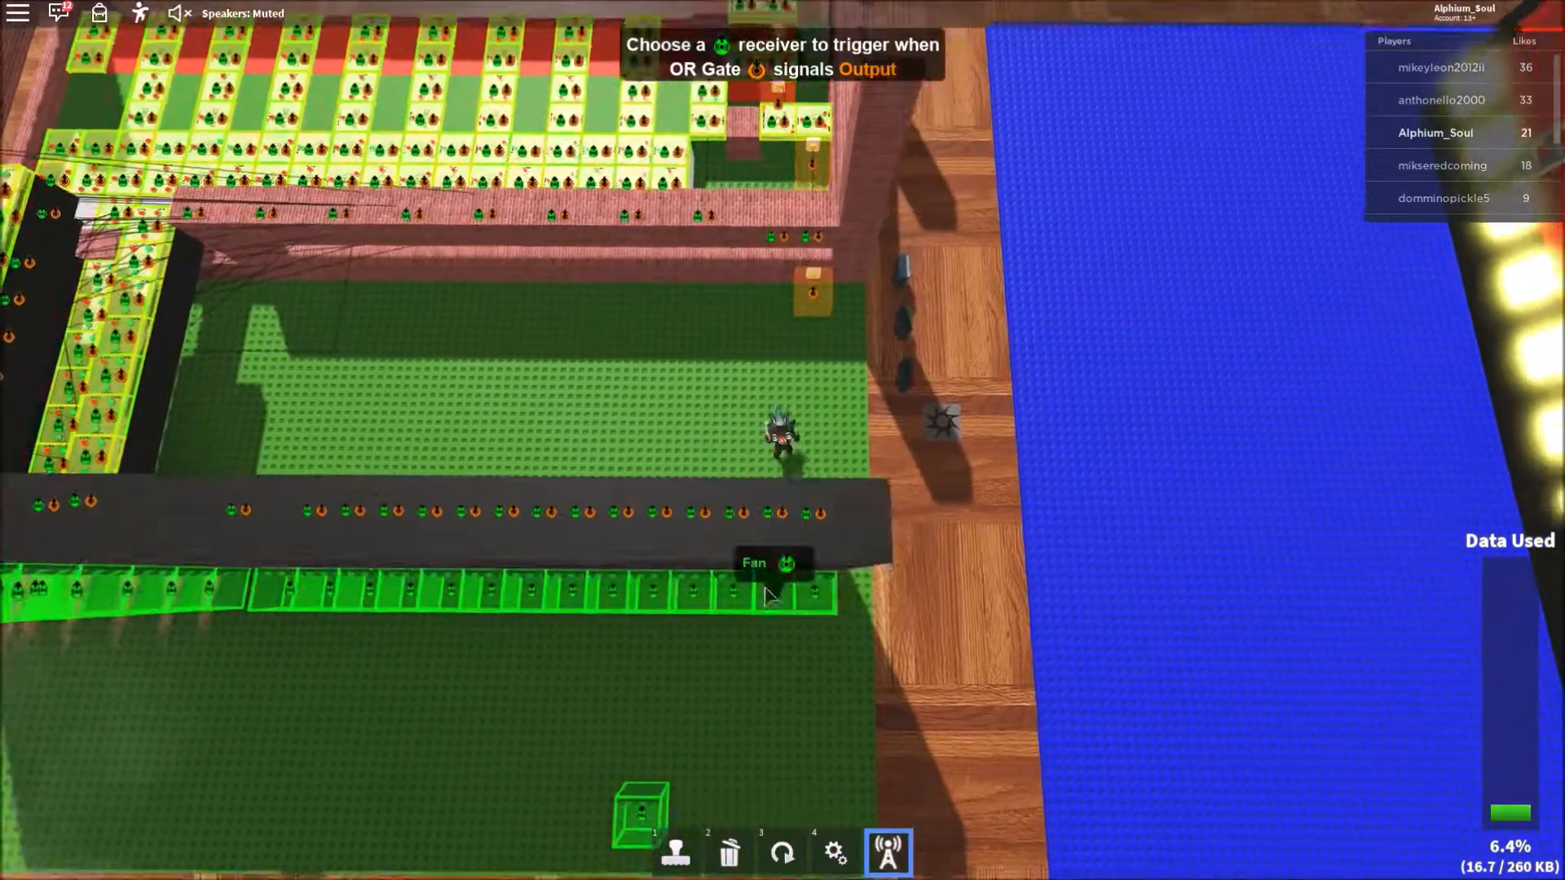
pyautogui.click(675, 851)
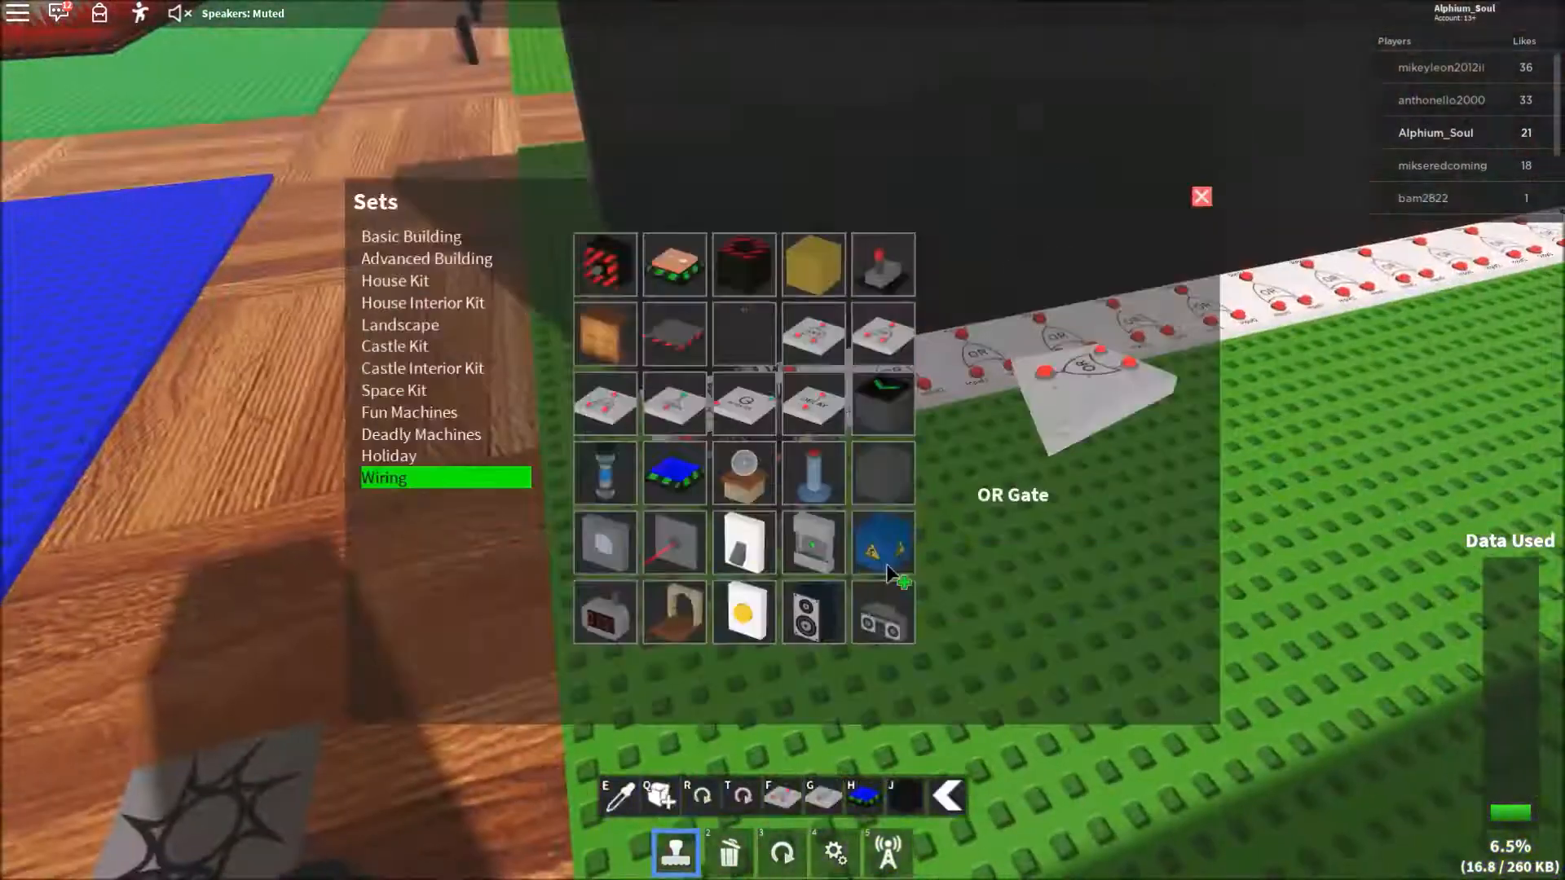
# - Place OR Gate parts in a row along the base of the black wall
pyautogui.click(1202, 197)
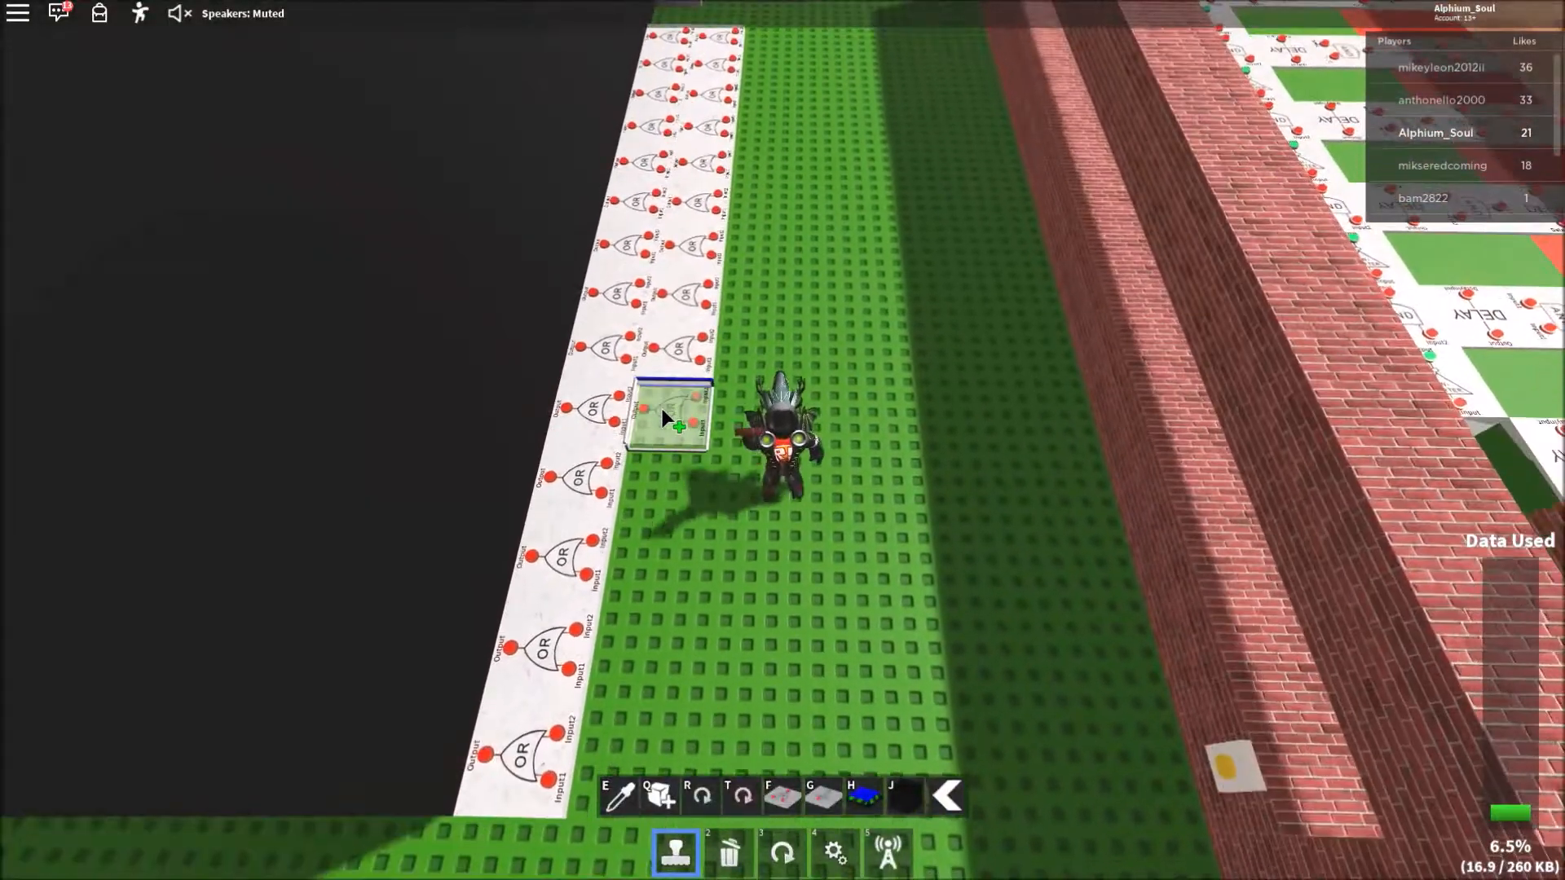
pyautogui.click(885, 851)
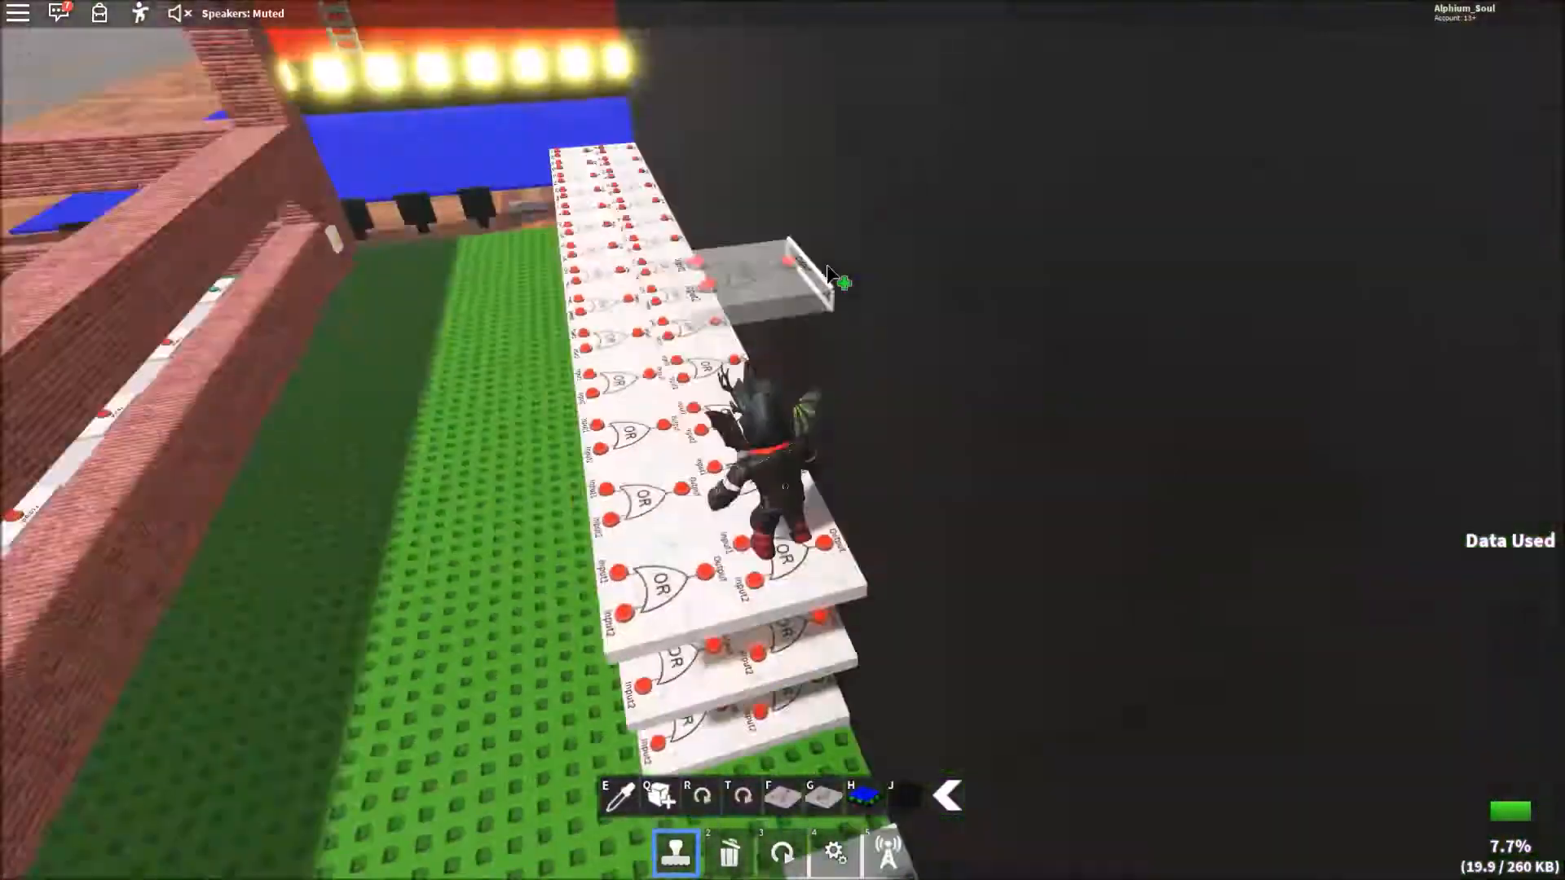
pyautogui.click(887, 853)
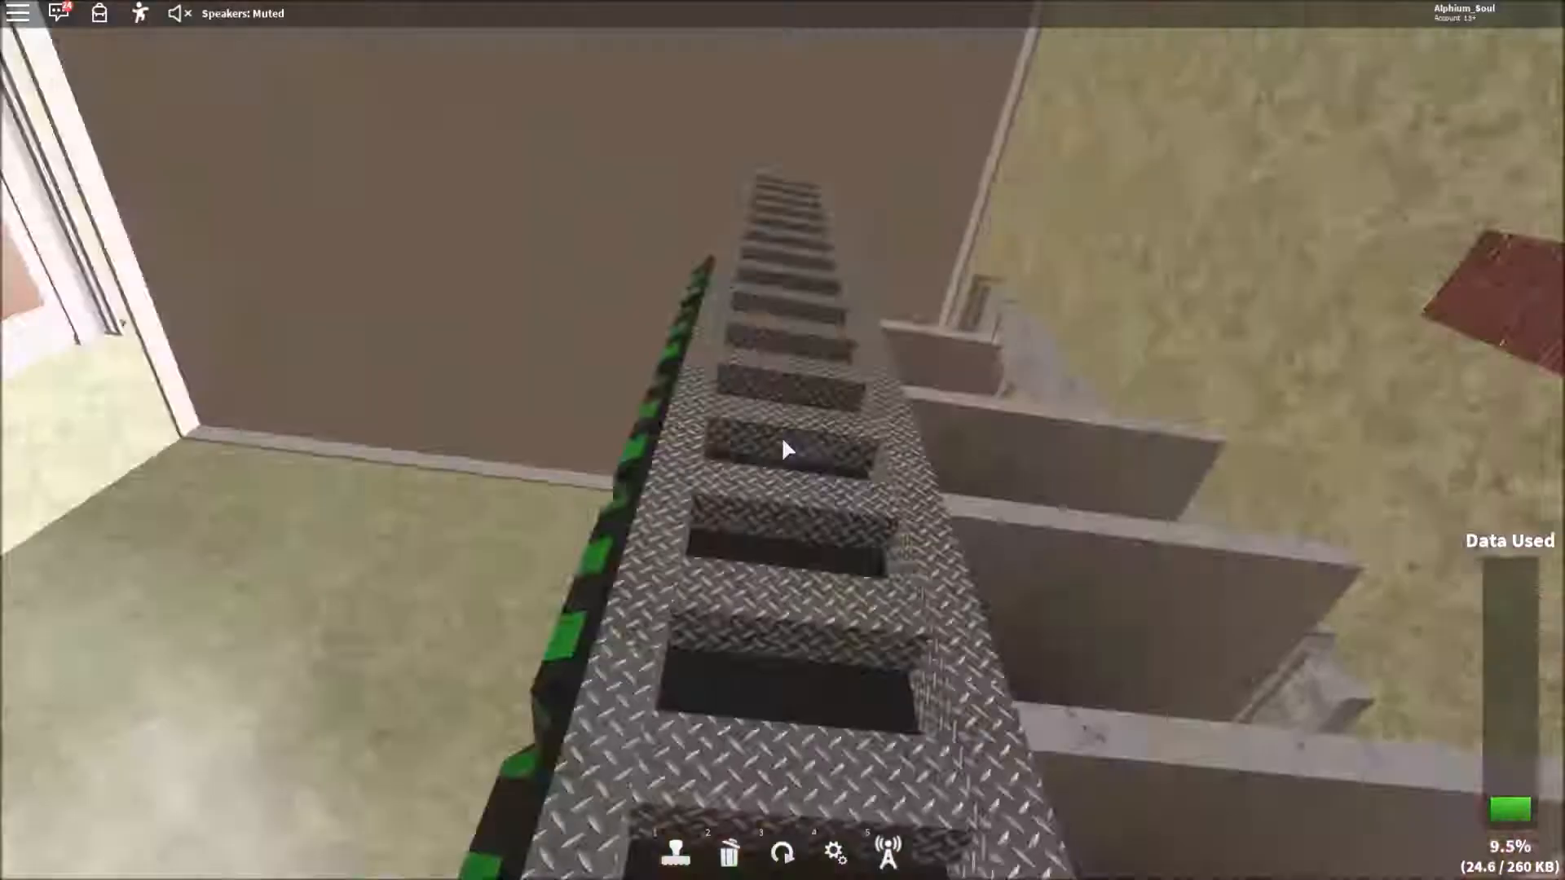
# - Add OR gates to extend the top row and start a new row on the stack
pyautogui.click(886, 852)
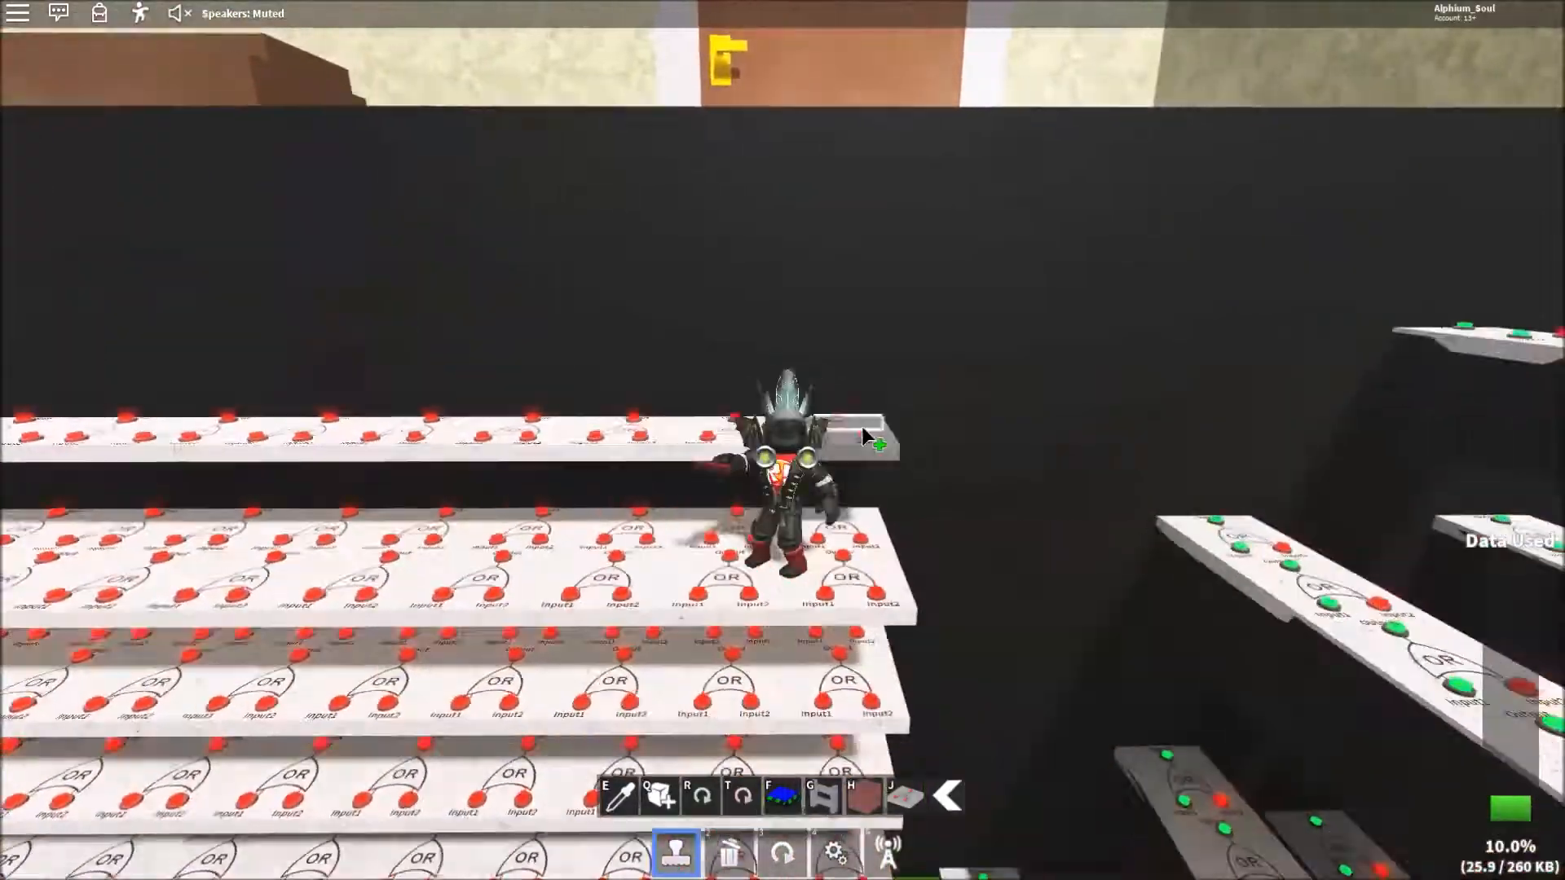
pyautogui.click(887, 851)
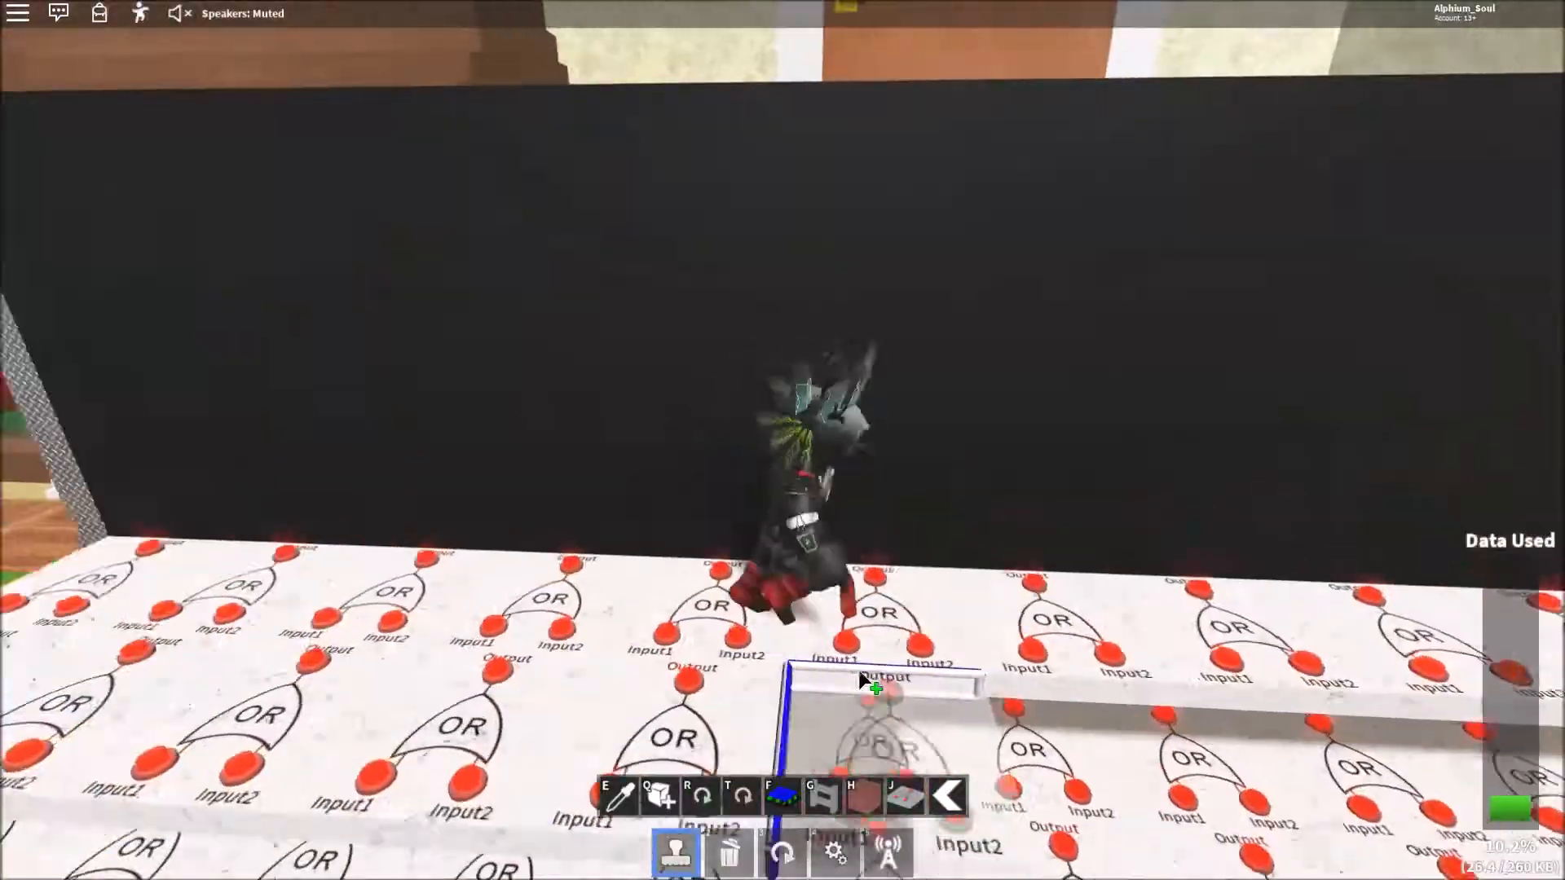
pyautogui.click(886, 851)
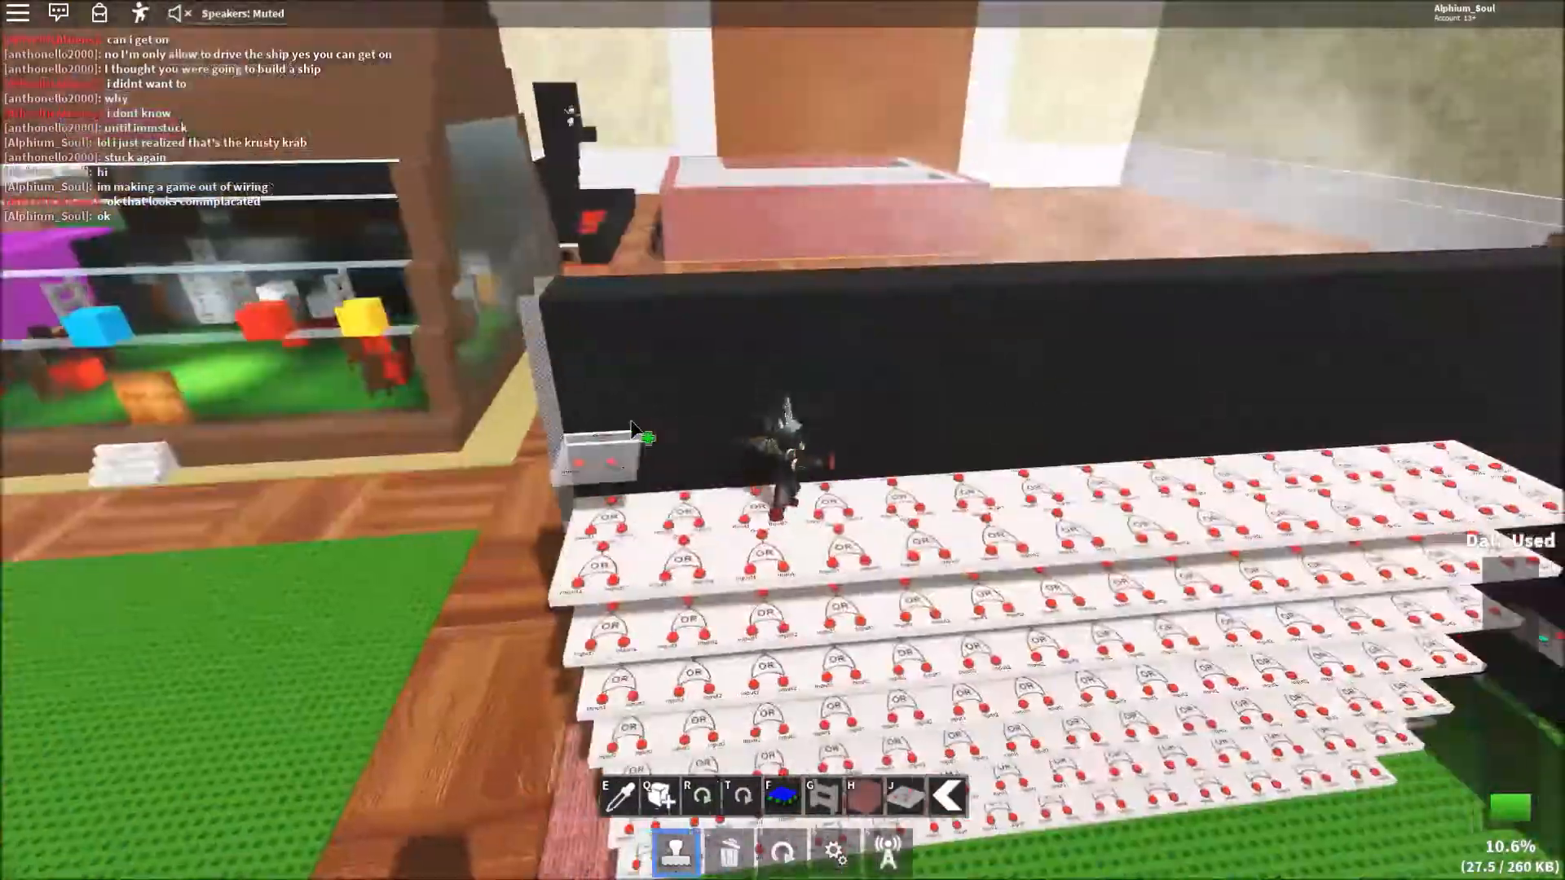
# - Place a last OR gate on the top row and connect an OR gate output to a fan
pyautogui.click(887, 852)
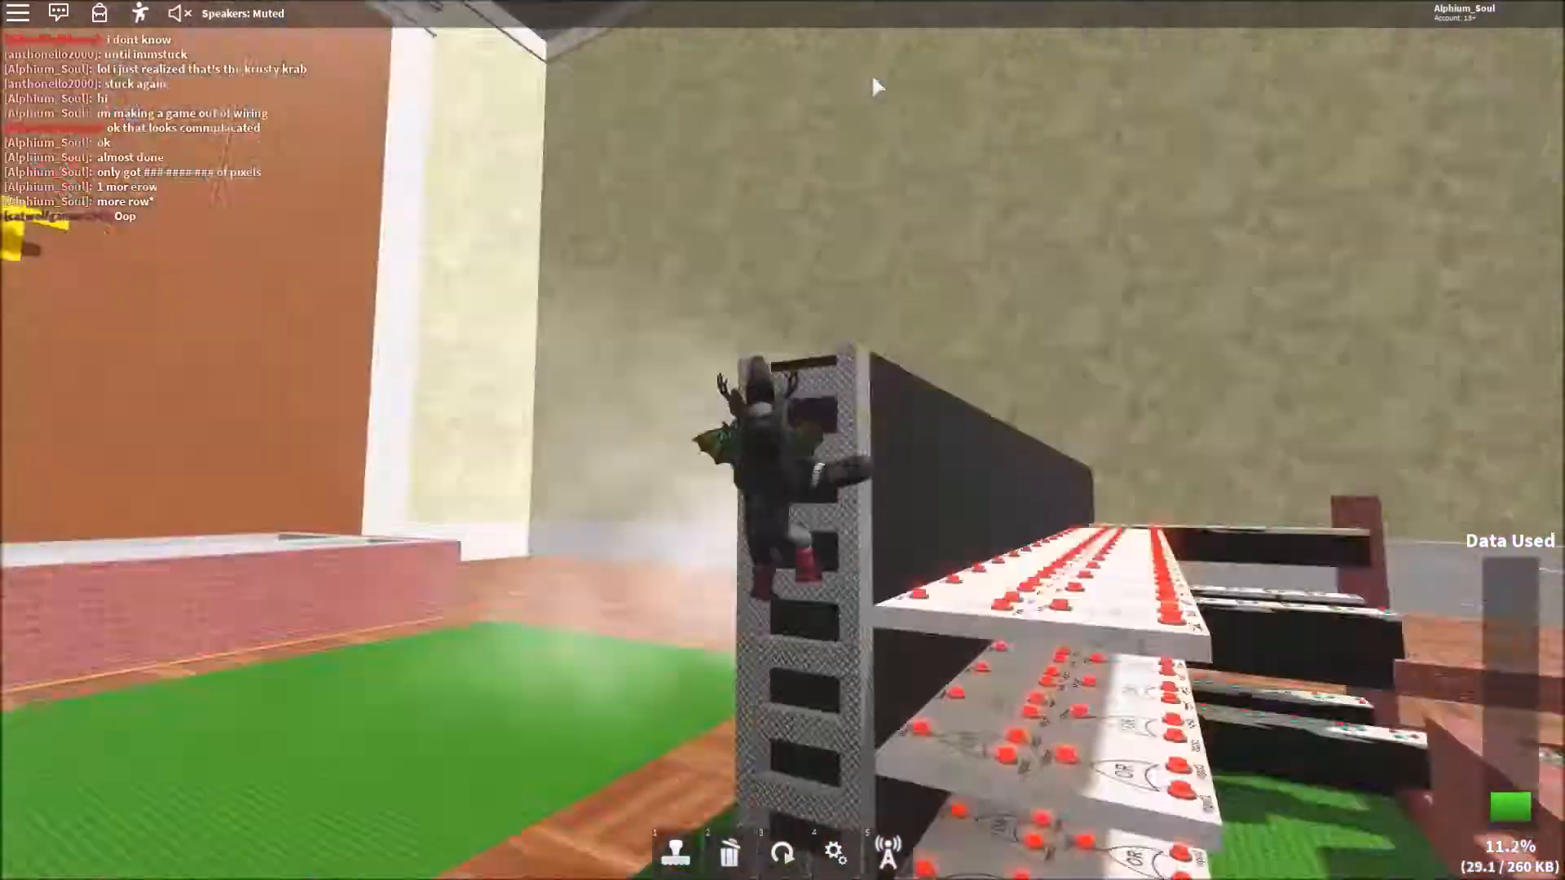
pyautogui.click(887, 852)
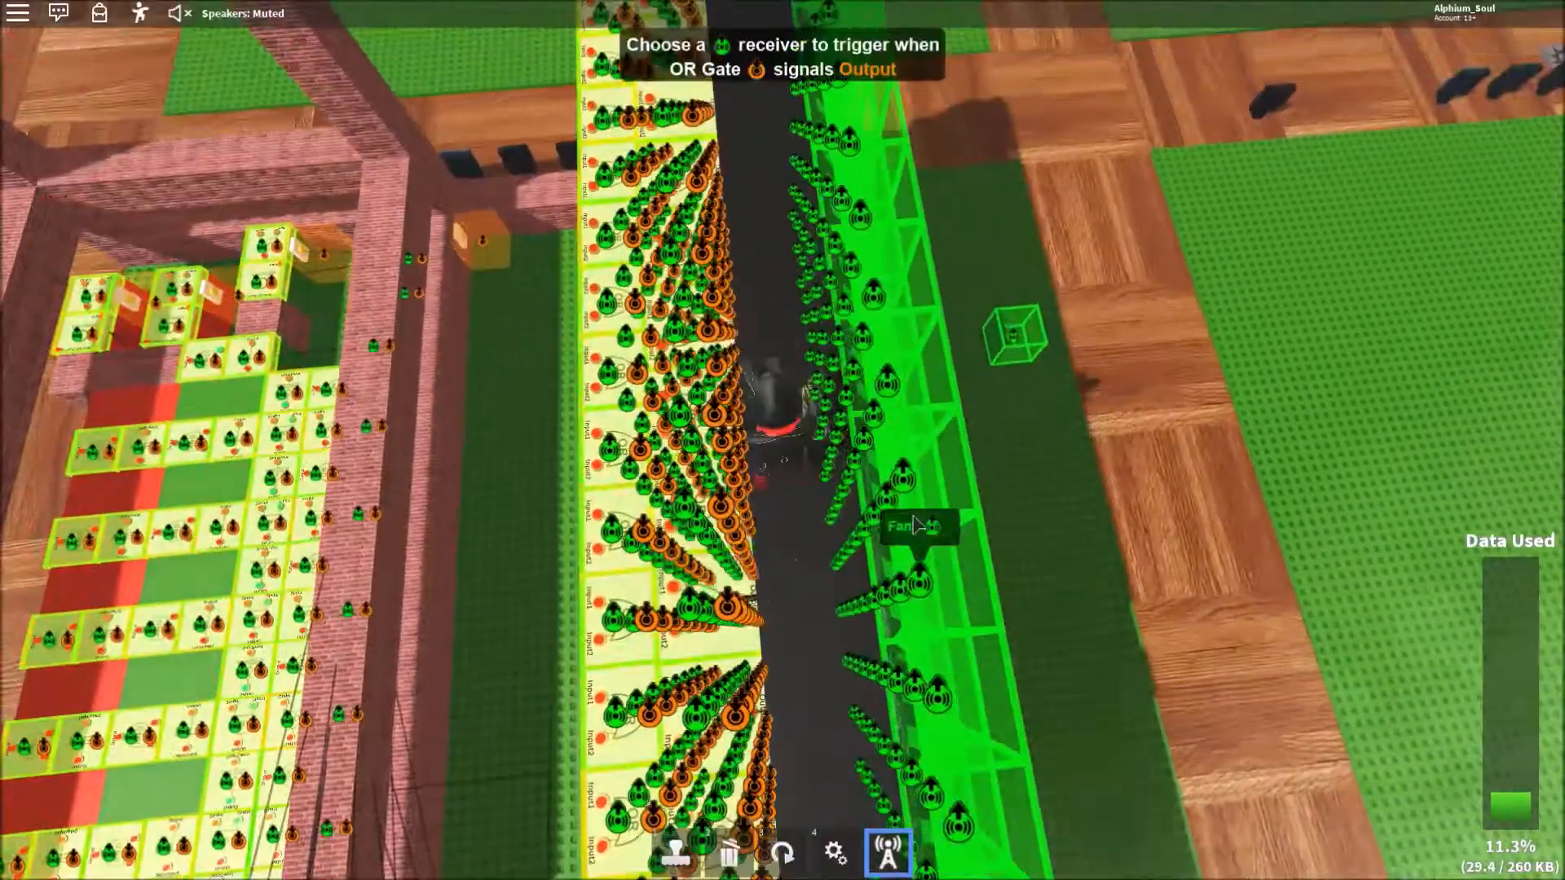